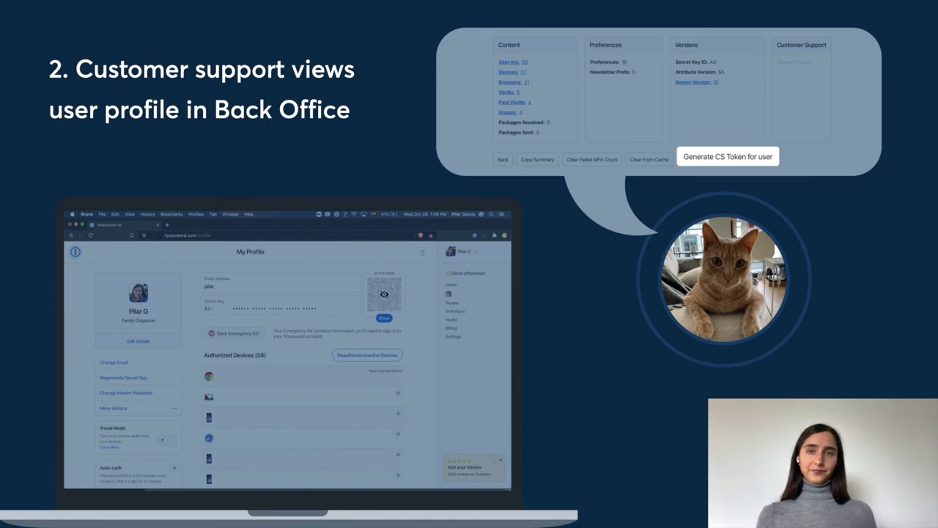
- Generate the user's customer support token, producing support code 443621 in the Back Office
left_click(727, 156)
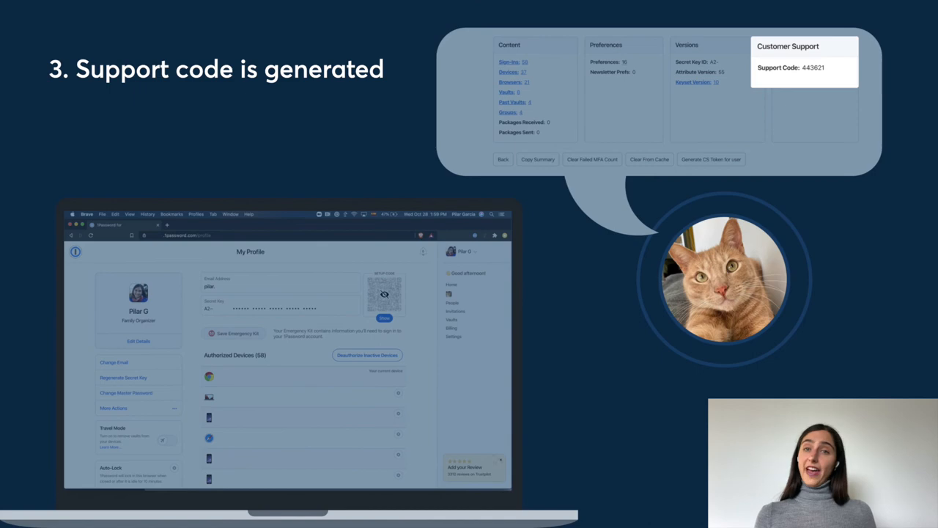